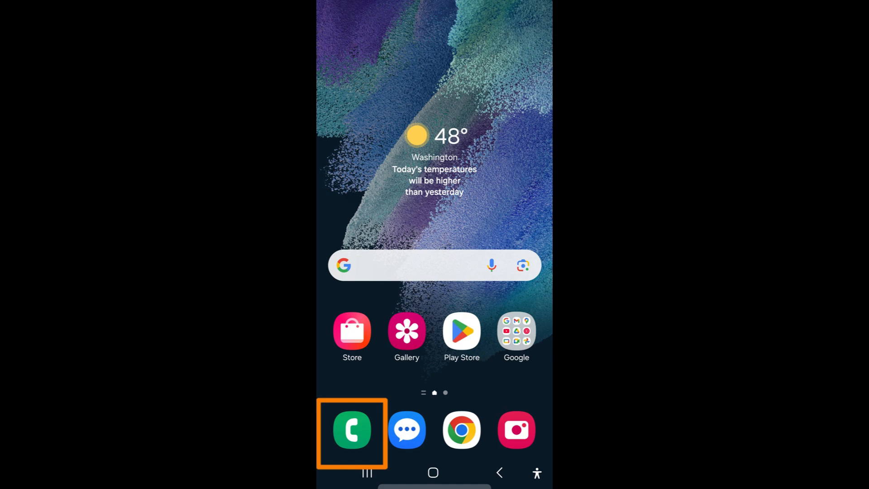
- Launch the Phone app and place a call to the Work contact
{"action": "left_click", "coordinate": [351, 430]}
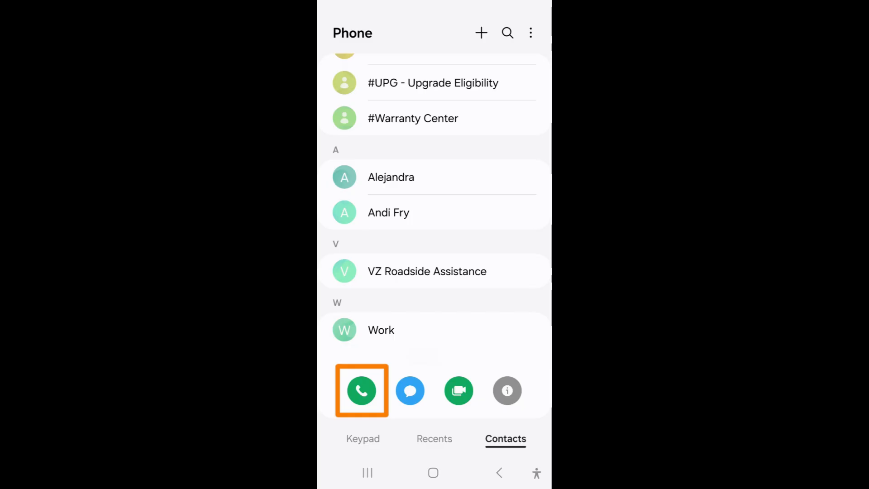
{"action": "left_click", "coordinate": [362, 391]}
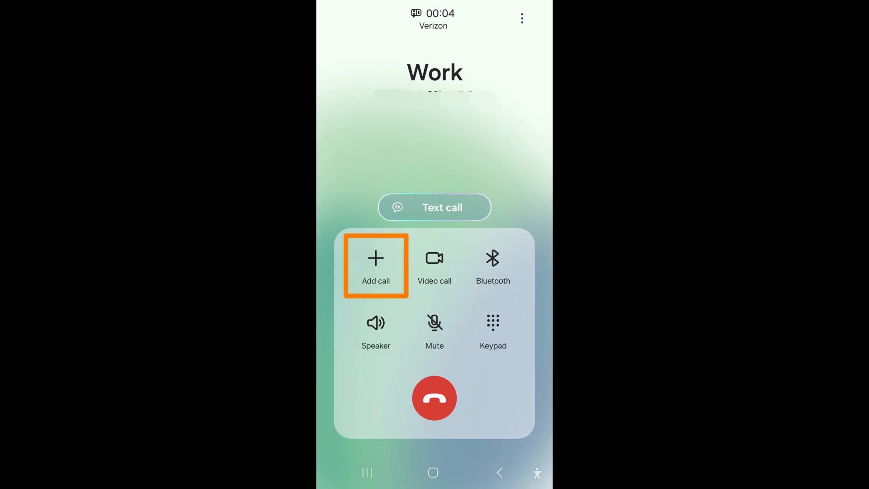
- Start Add call from the in-call screen to get a blank dialler while Work stays connected
{"action": "left_click", "coordinate": [374, 264]}
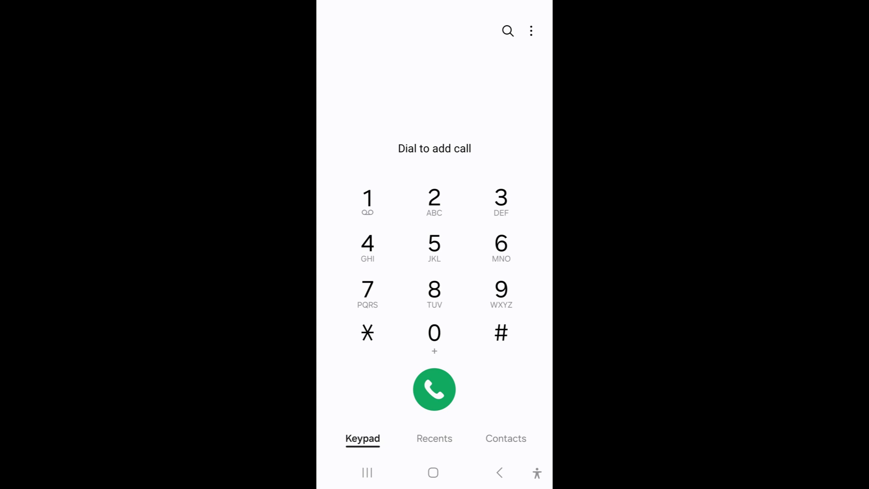
- From the Contacts tab, dial Alejandra as a second call, putting Work on hold
{"action": "left_click", "coordinate": [505, 438]}
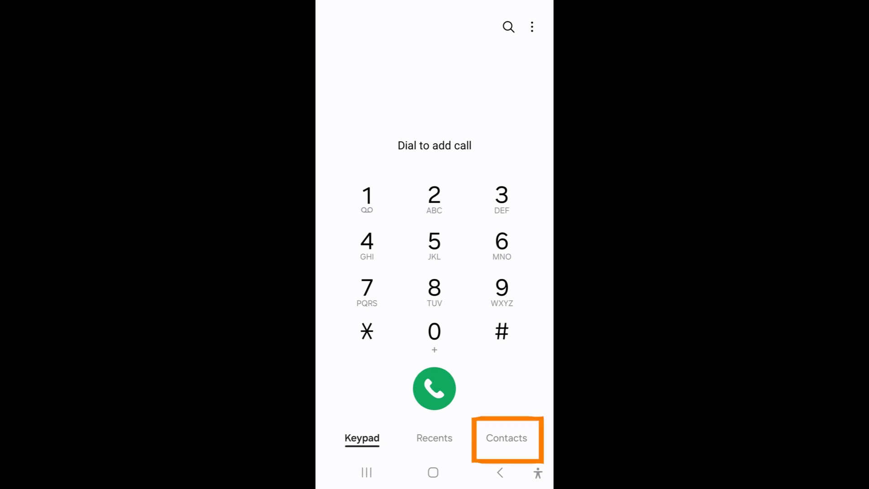
{"action": "left_click", "coordinate": [506, 438]}
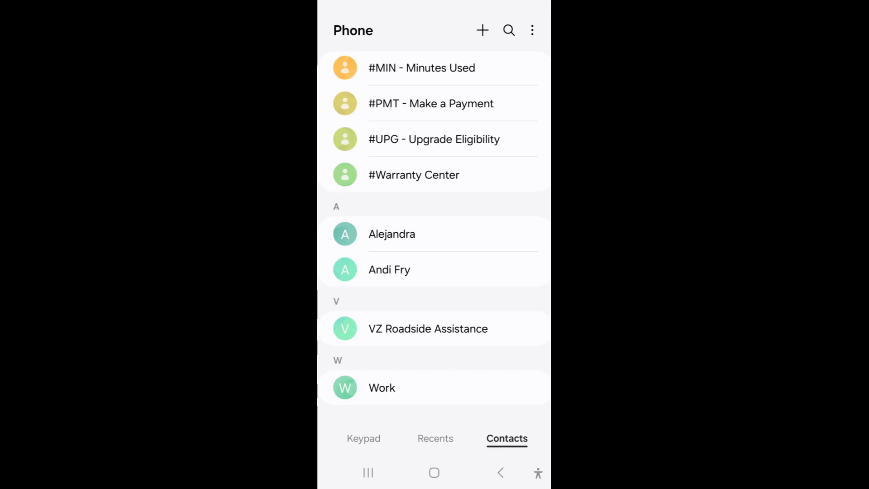
{"action": "left_click", "coordinate": [391, 234]}
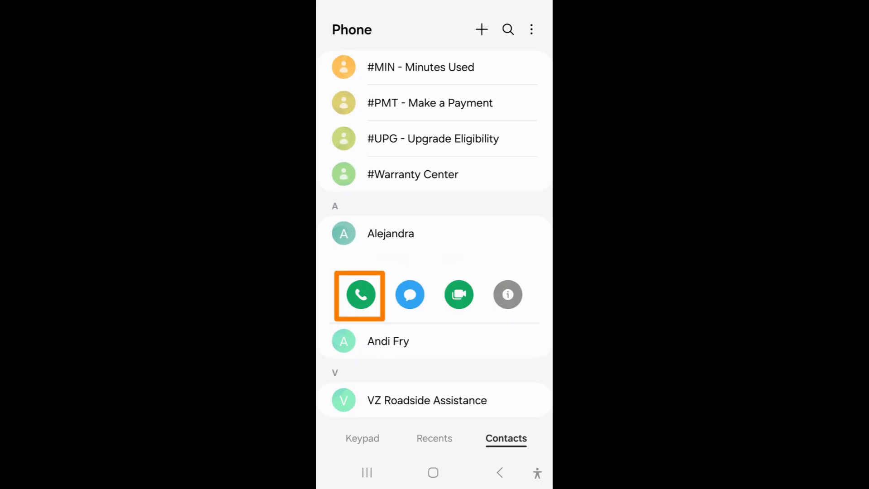
{"action": "left_click", "coordinate": [360, 295]}
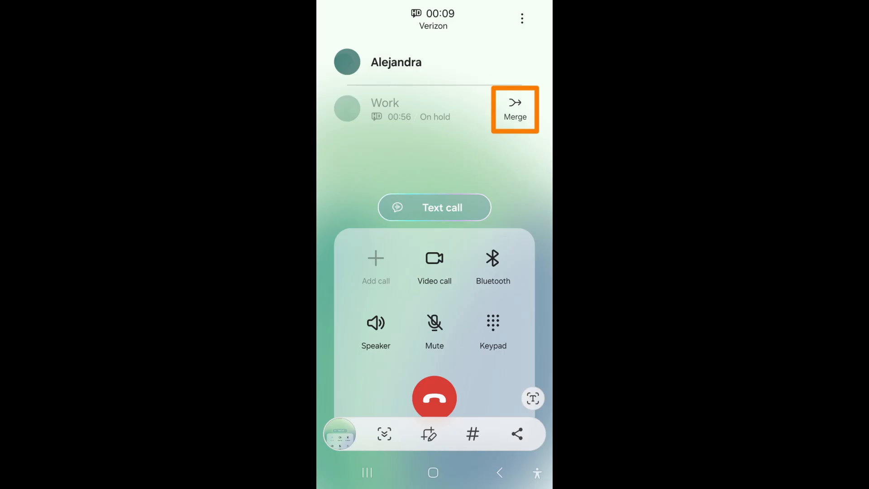
- Merge the held Work call with Alejandra into a two-person conference
{"action": "left_click", "coordinate": [515, 109]}
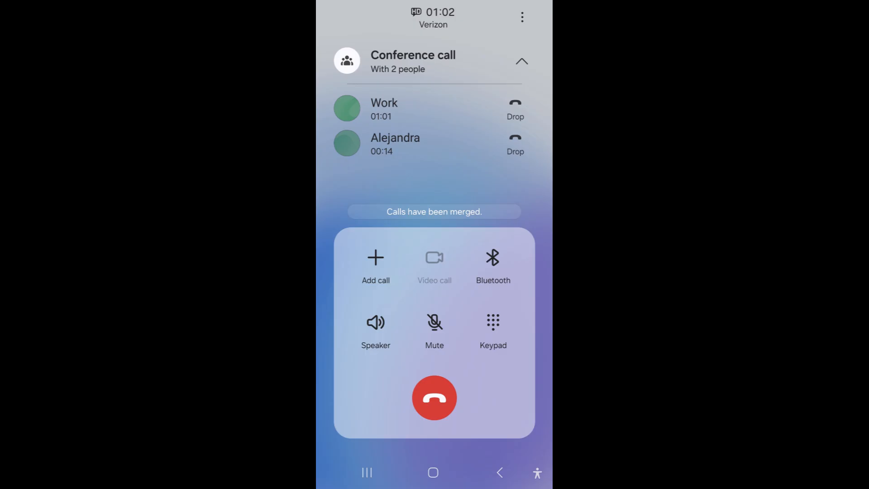